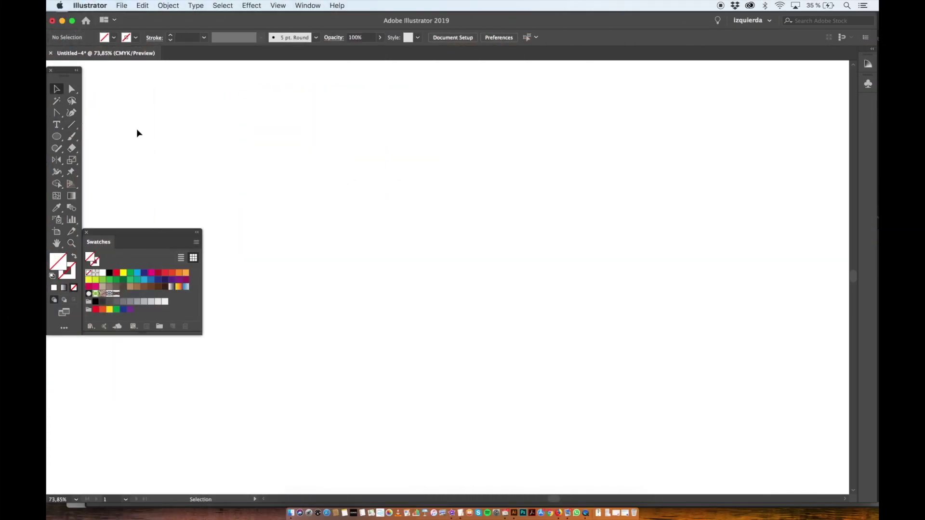
Step: Show the Libraries panel and browse Adobe Stock t-shirt mockup results
click(307, 6)
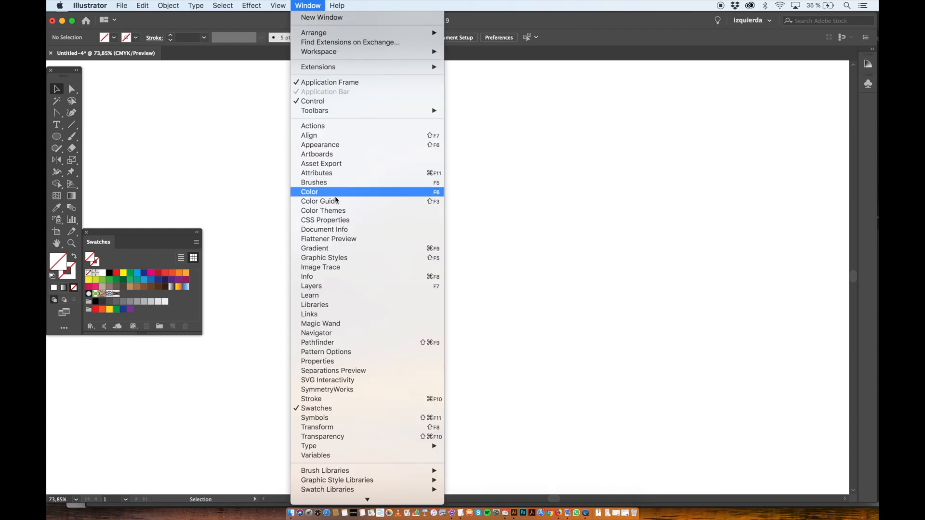
click(314, 305)
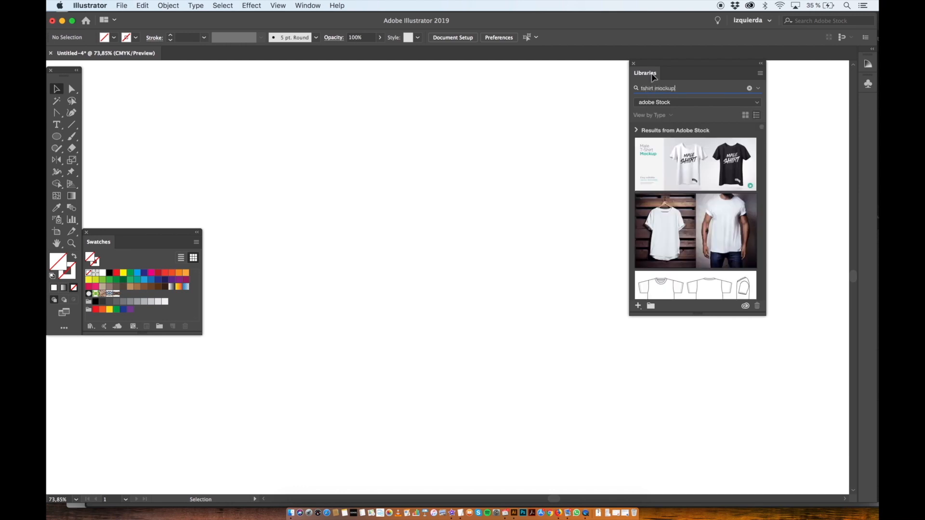
scroll(down, 3)
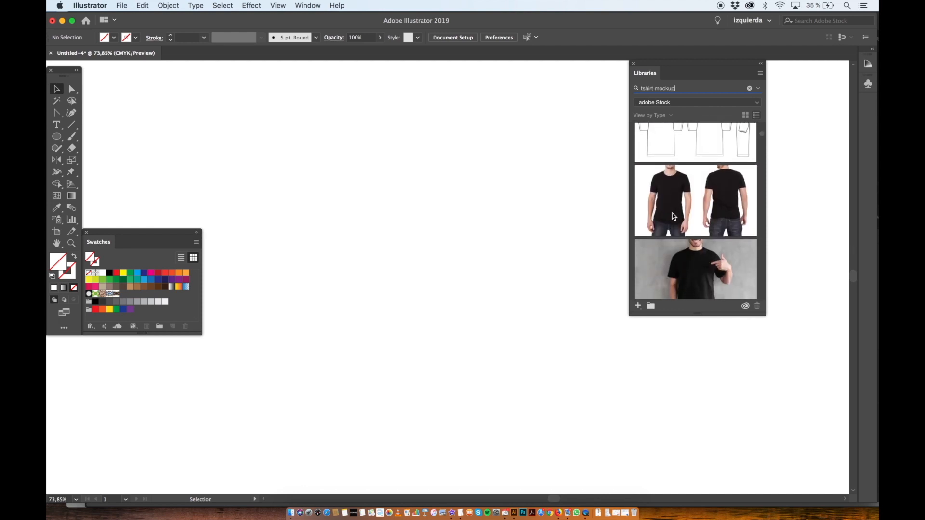
scroll(down, 3)
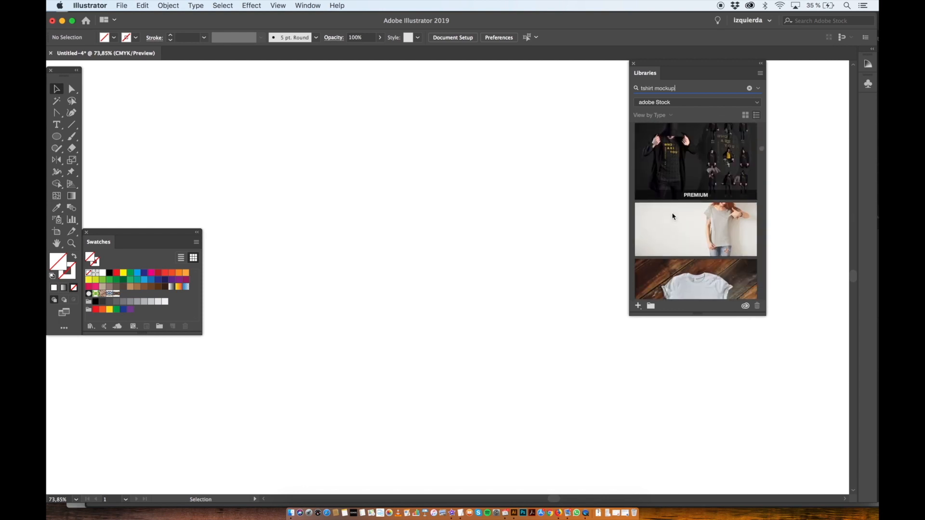
scroll(down, 3)
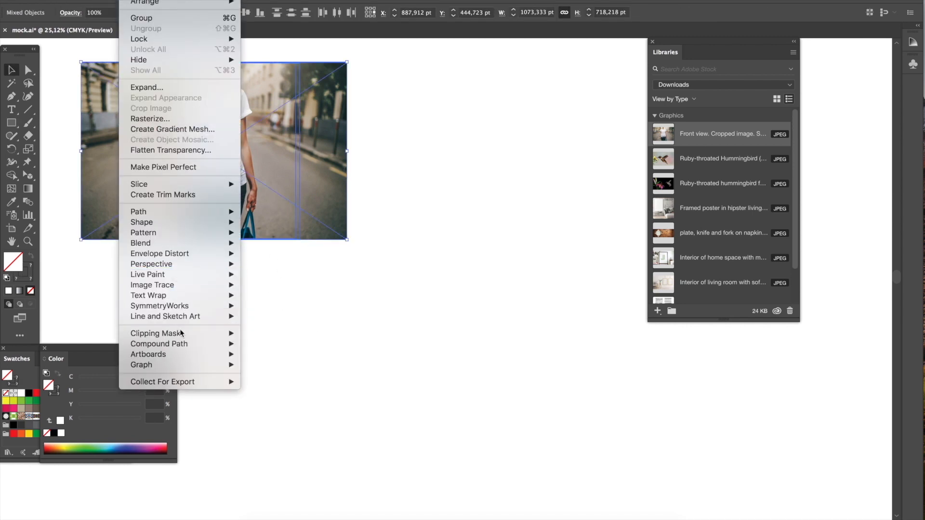
mouse_move(156, 332)
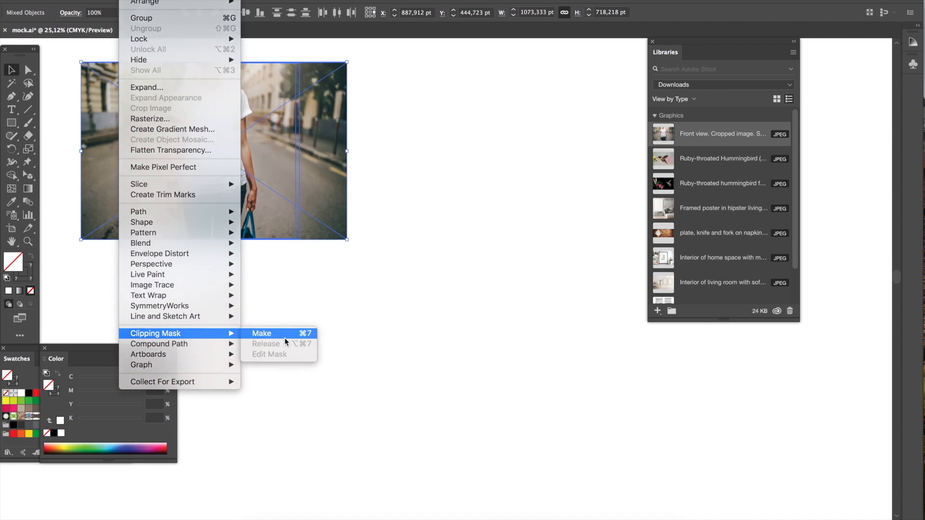
Step: Crop the t-shirt photo to its square with a clipping mask
click(262, 333)
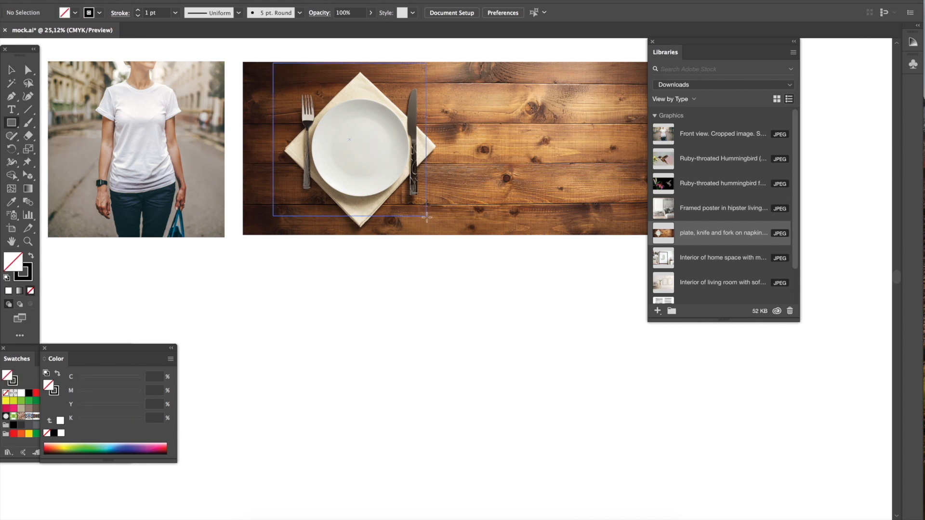
Step: Crop the plate photo to its square with a clipping mask
click(359, 149)
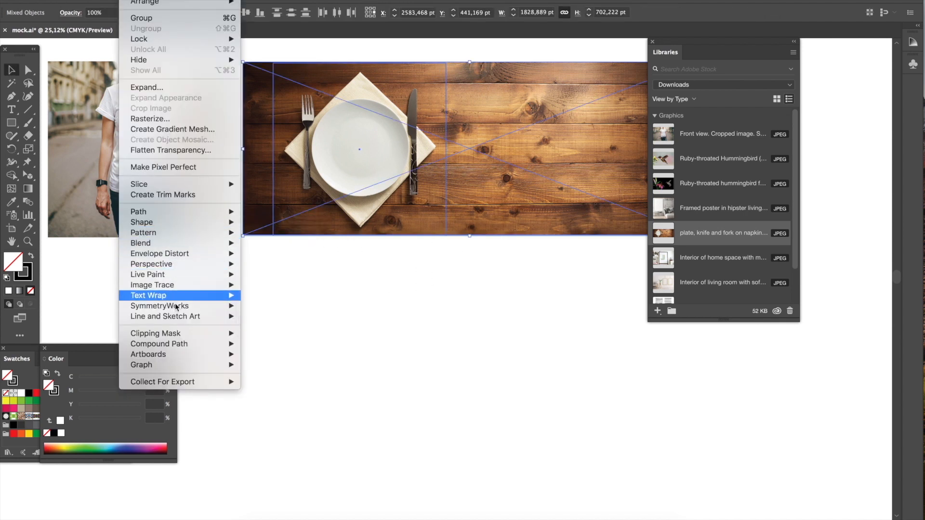
click(155, 333)
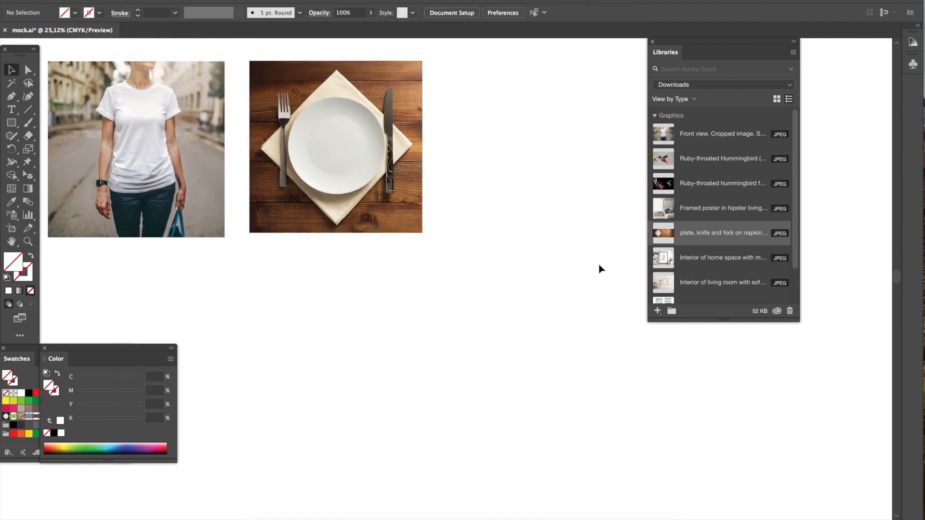
click(335, 146)
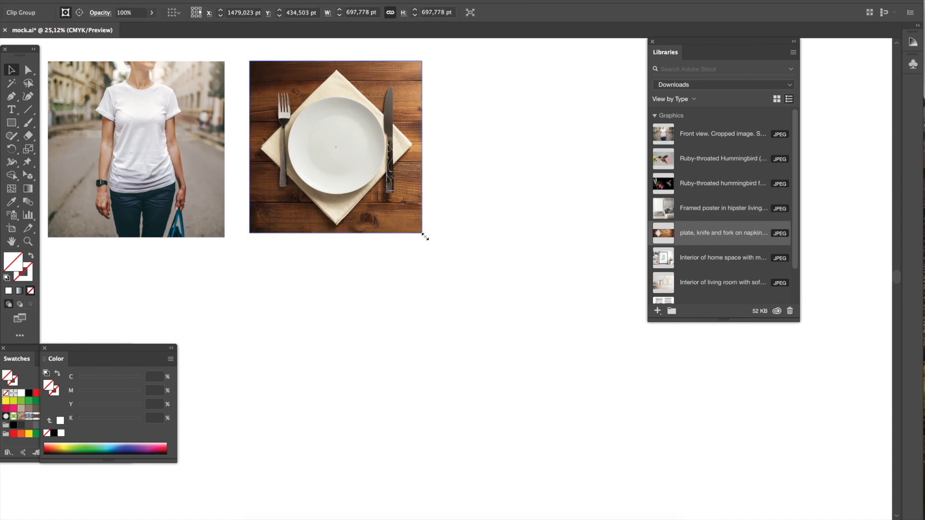
click(557, 288)
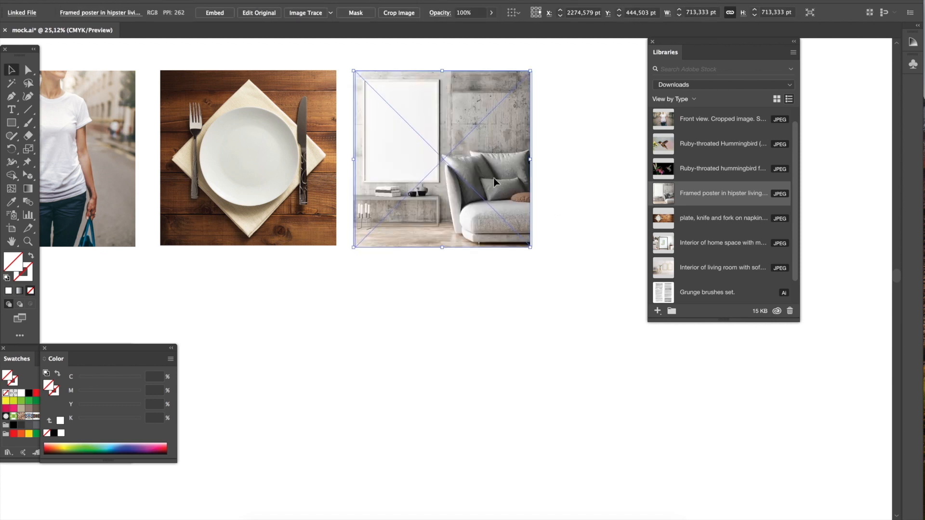
Step: Place the framed-poster photo on the artboard beside the plate
click(403, 320)
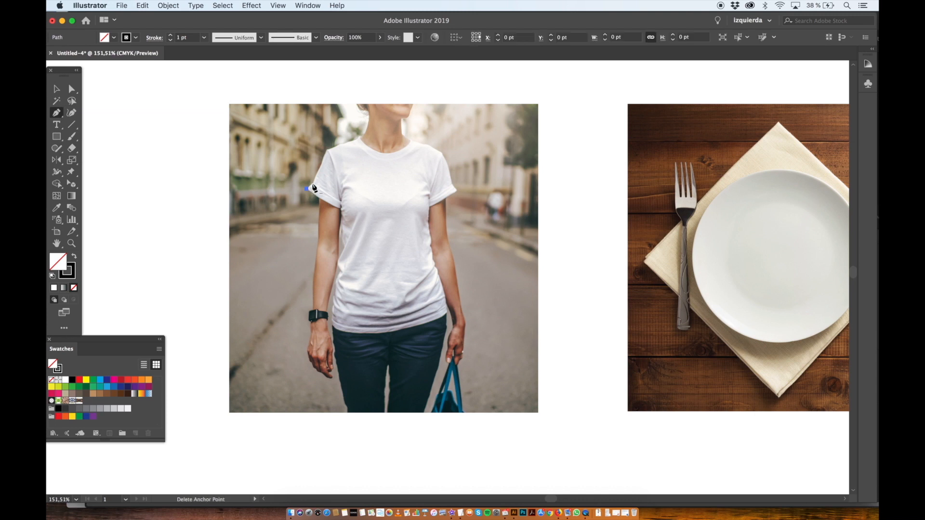
Step: Trace the t-shirt outline with the Pen tool and draw a circle over the plate's rim
click(430, 147)
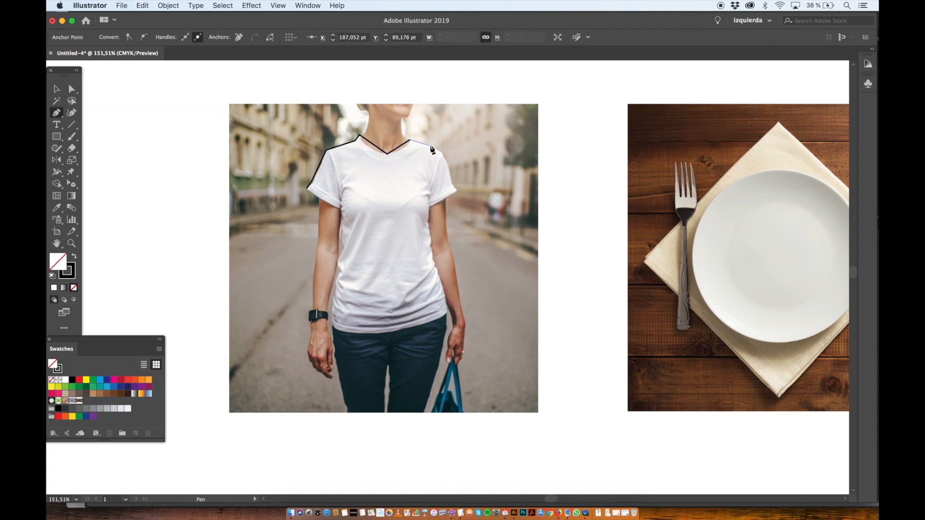
click(440, 214)
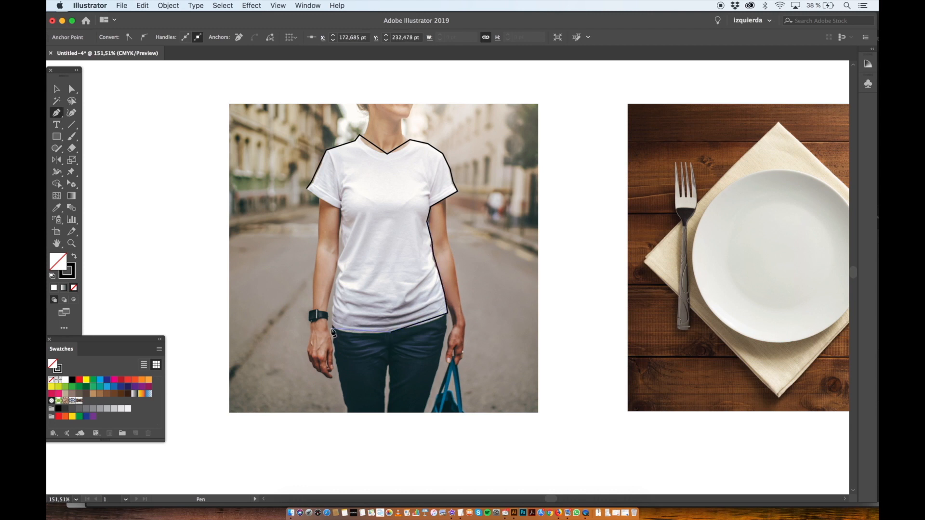
click(343, 228)
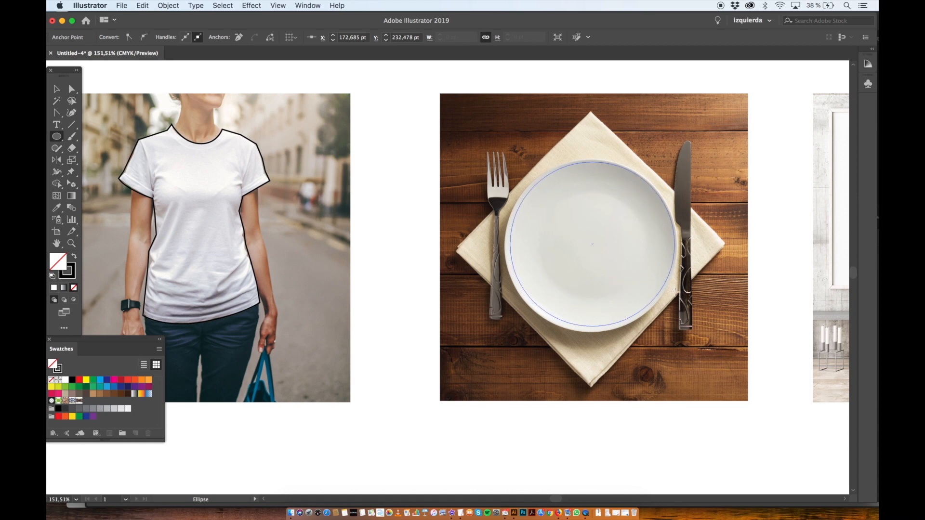
click(591, 245)
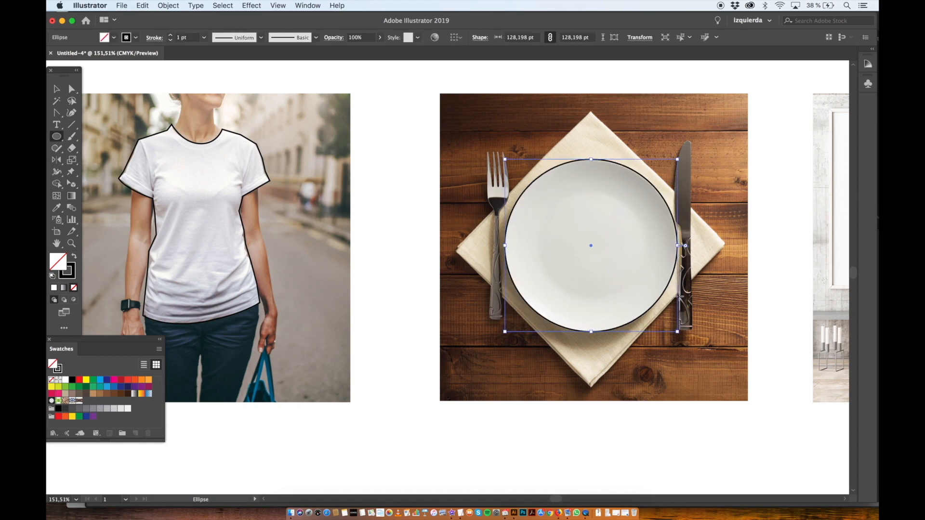
click(57, 136)
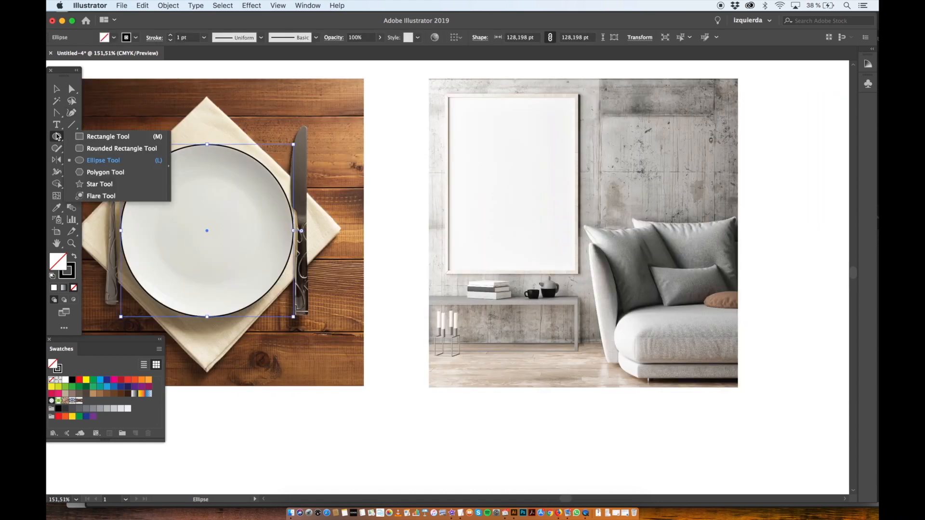
click(106, 136)
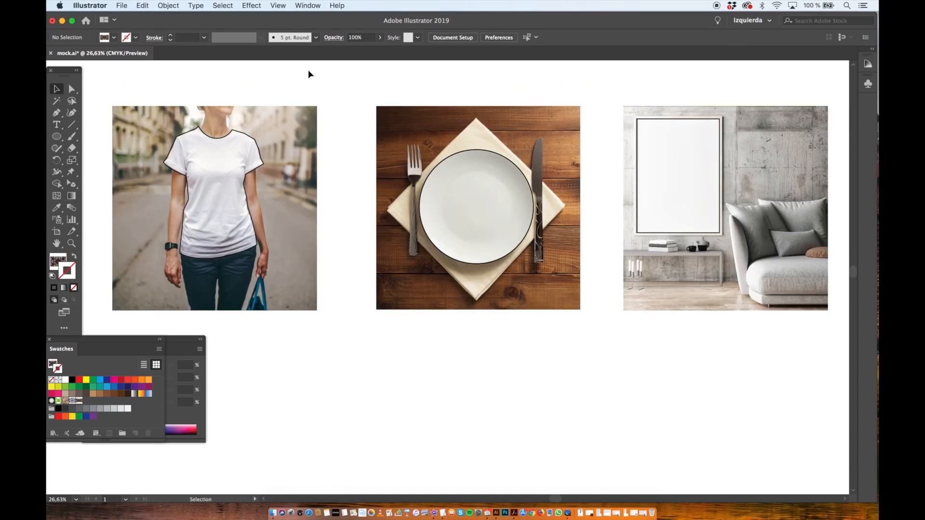
Step: Fill the t-shirt outline with the hummingbird pattern and bring up its Scale settings
click(214, 206)
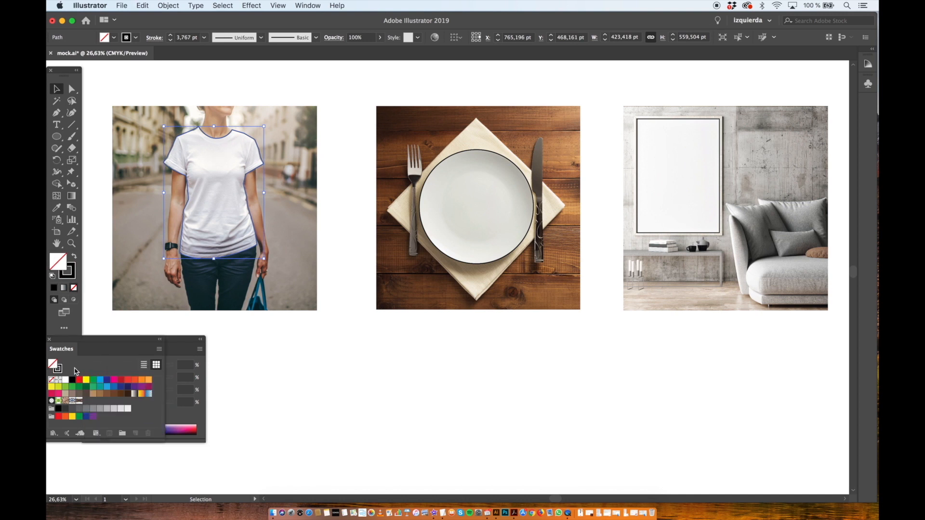
mouse_move(83, 403)
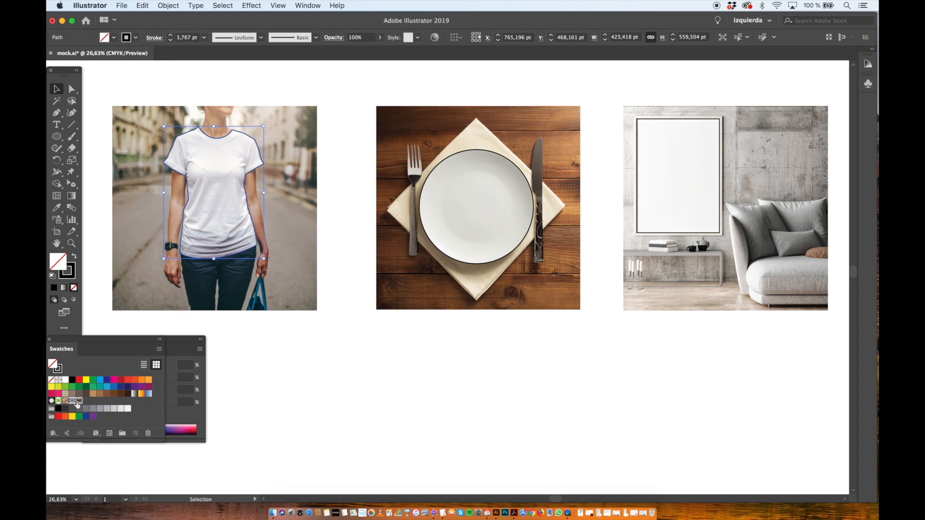
click(77, 401)
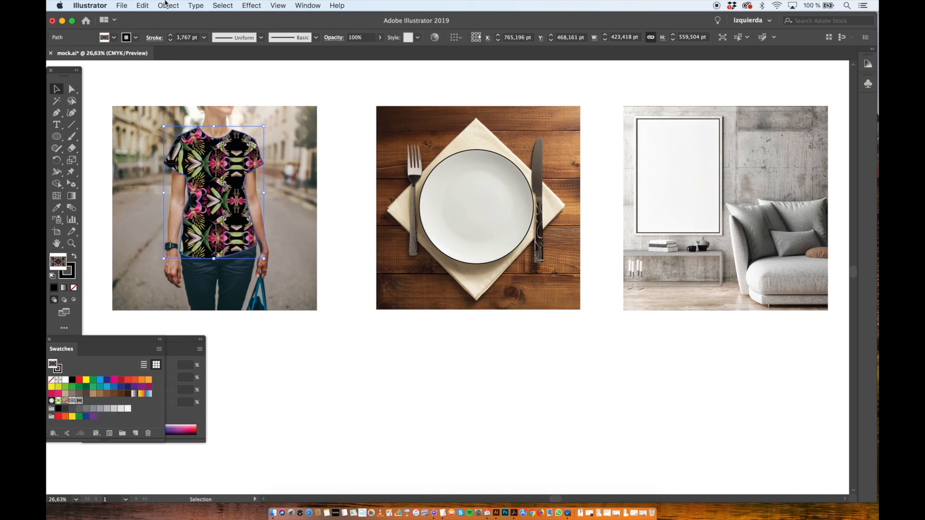
click(168, 6)
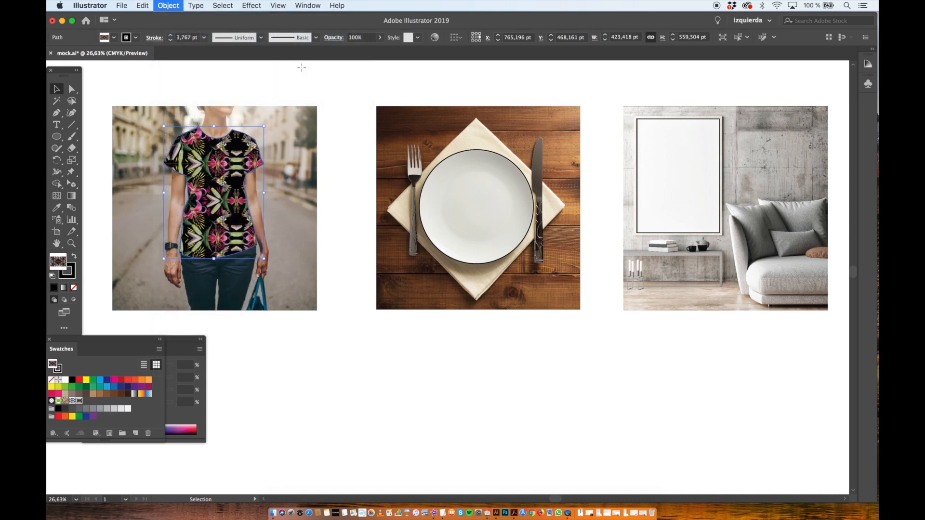
click(167, 6)
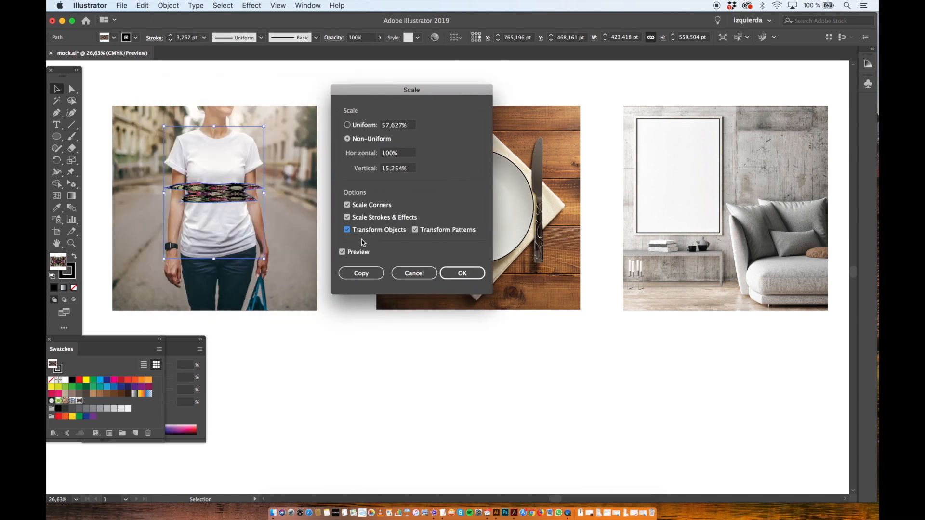
Step: Scale only the shirt's pattern uniformly to 52%, leaving the shape unchanged
click(347, 229)
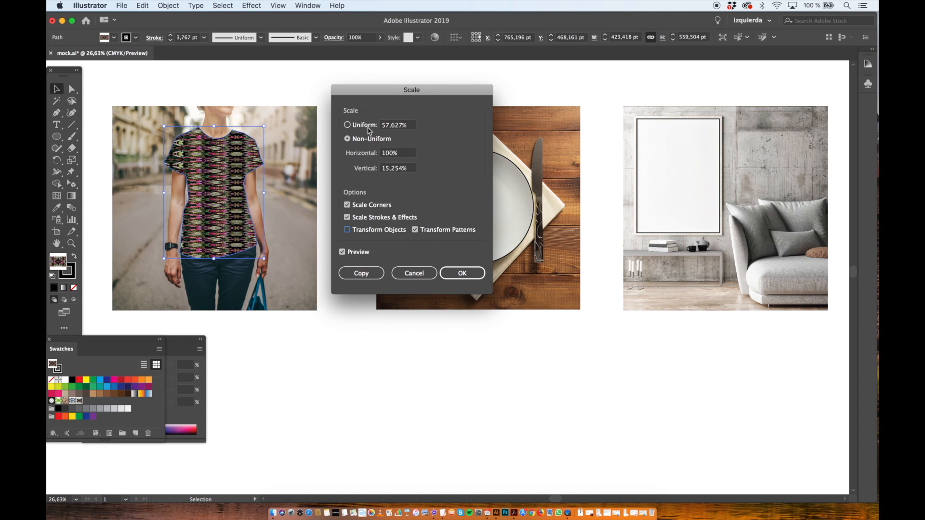
click(347, 124)
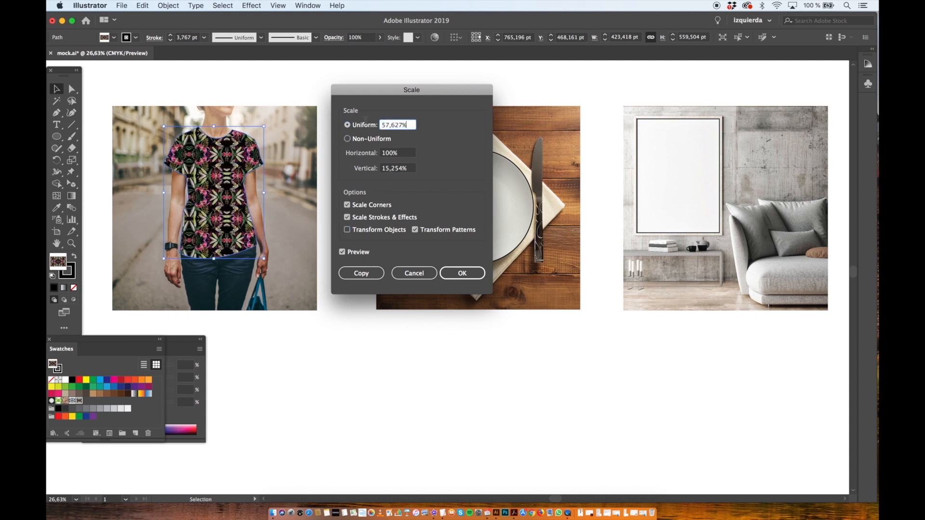
text(52%)
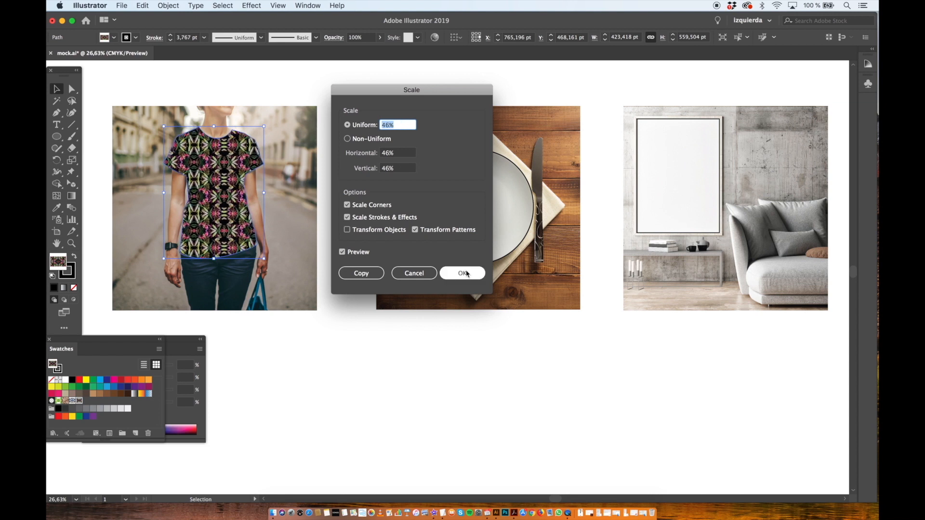
click(167, 6)
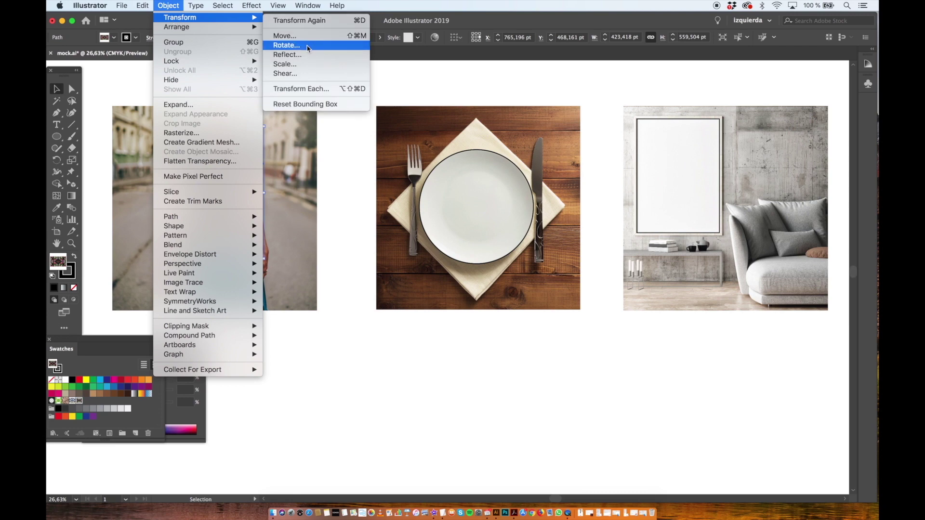
Step: Rotate the shirt's pattern 45 degrees, patterns only
click(287, 45)
text(45)
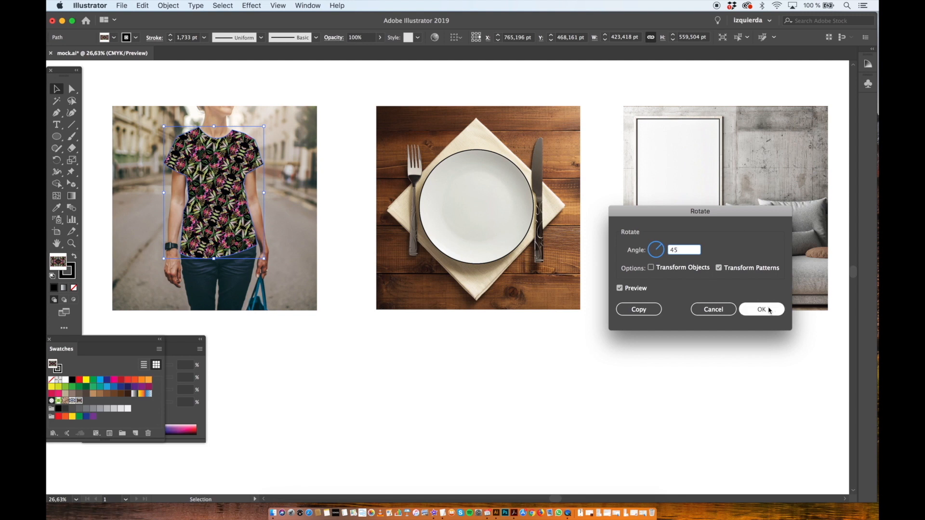
click(761, 310)
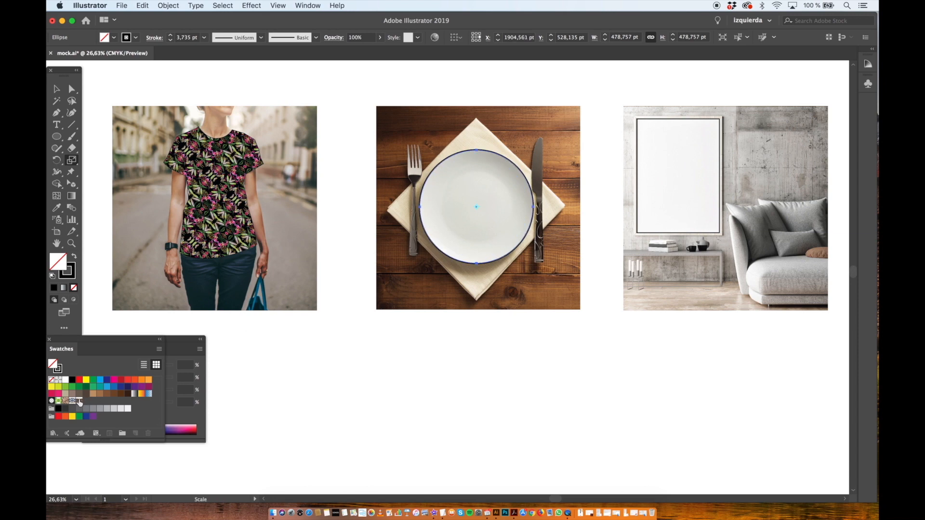
Step: Fill the plate with the hummingbird pattern, shift only the pattern to centre it, and enter a 140% scale
click(79, 401)
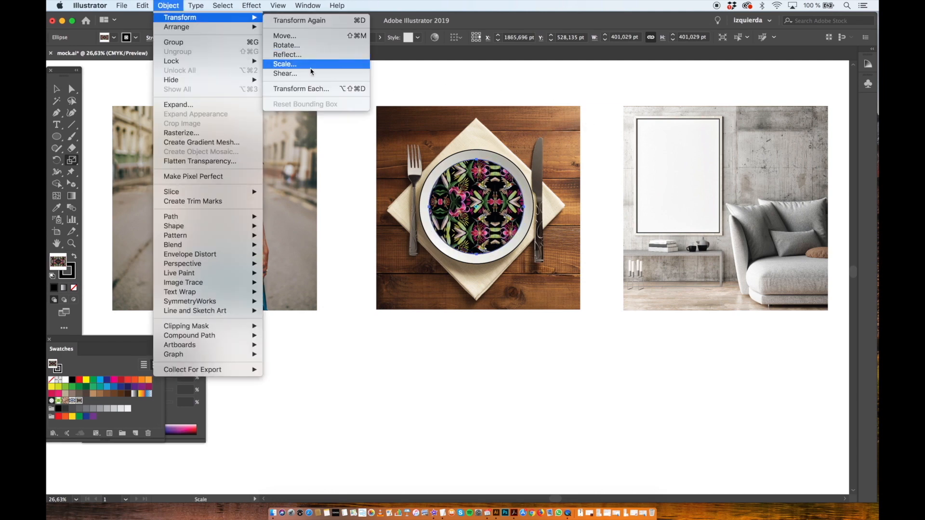
mouse_move(284, 36)
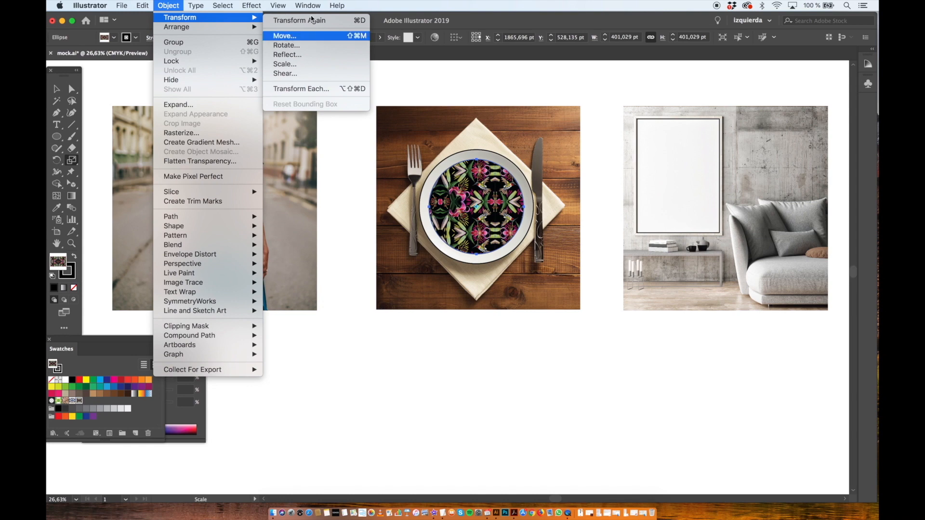
click(285, 36)
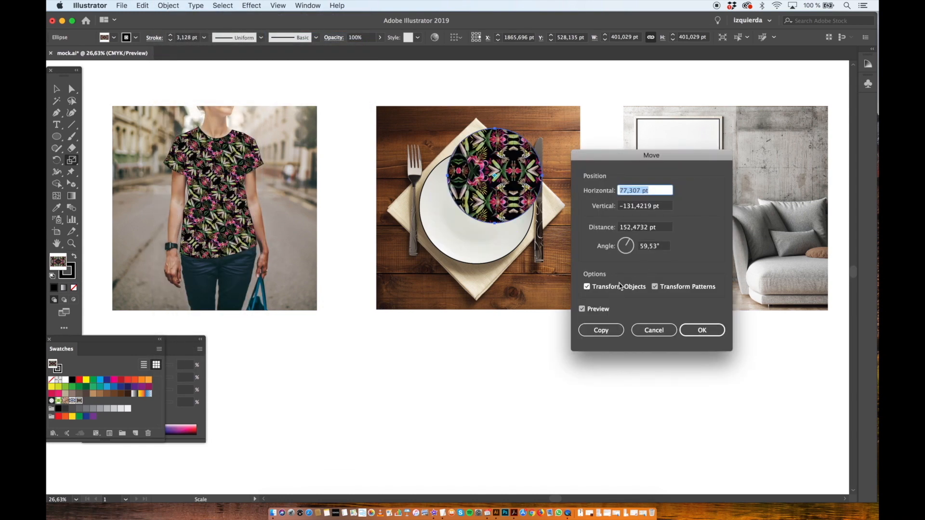
click(586, 286)
text(-92)
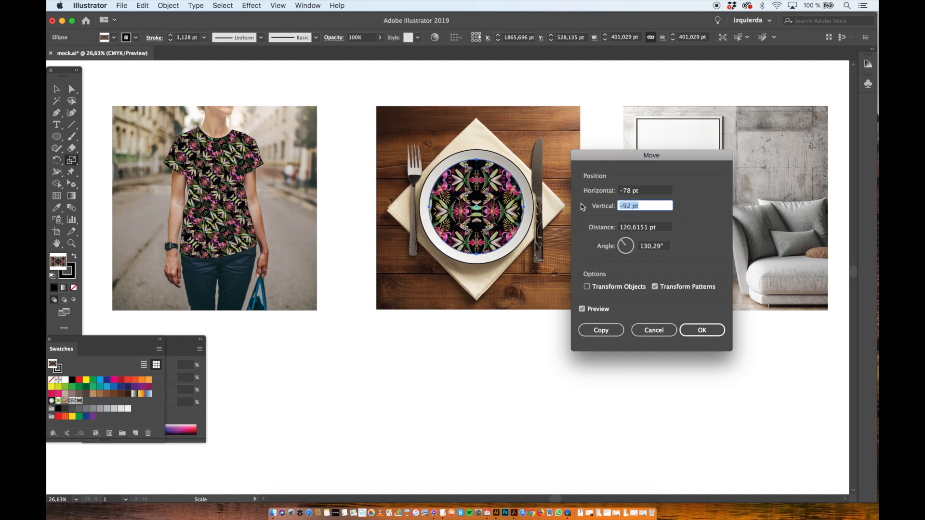
click(702, 330)
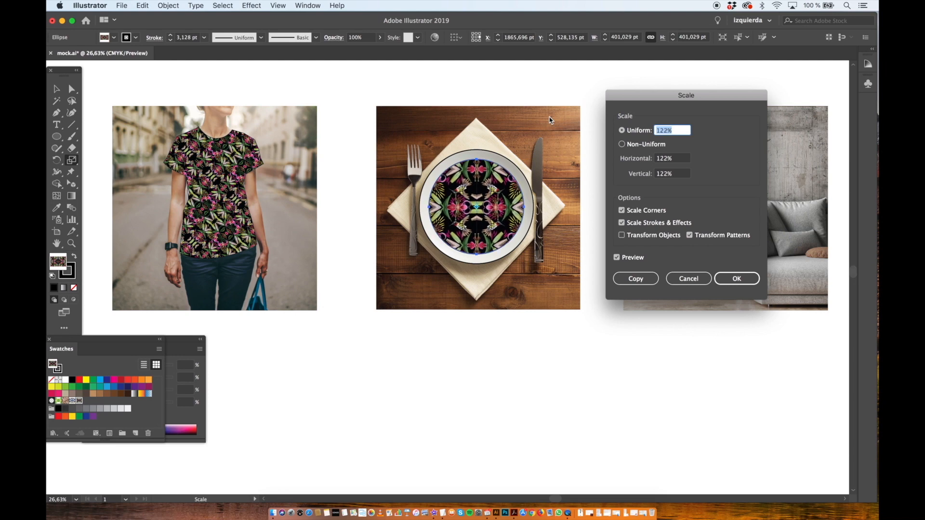
text(140%)
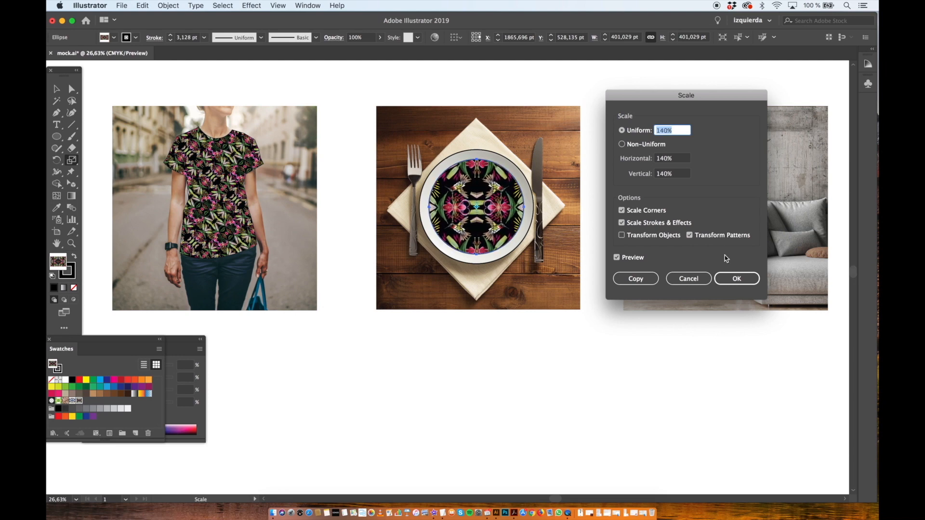
Step: Apply the 140% enlargement to the plate's pattern
click(736, 278)
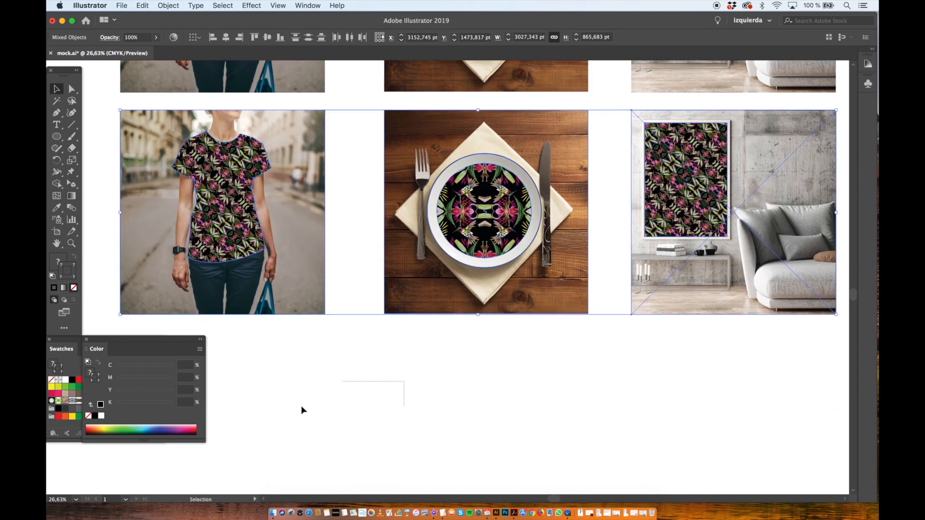
Step: Fill the copied shirt and plate with the tiger pattern and shift the plate's pattern to centre it
click(222, 195)
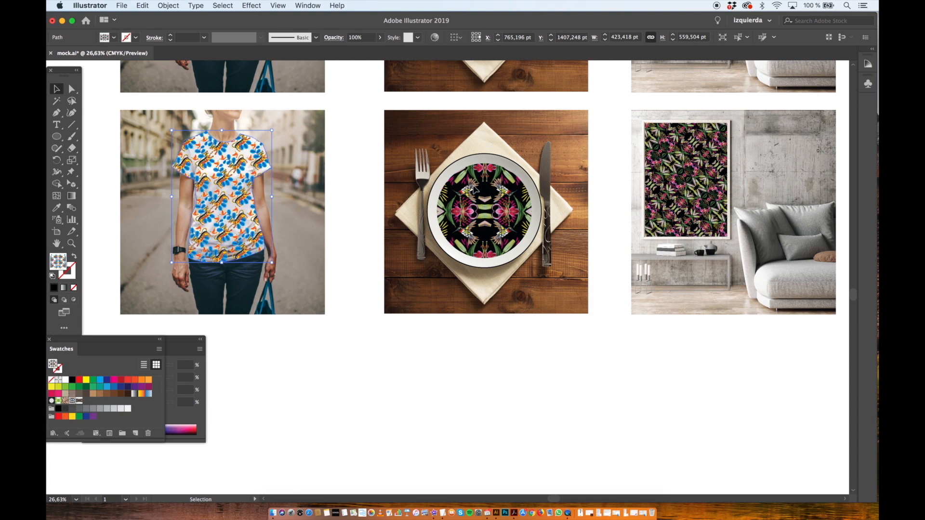
click(486, 211)
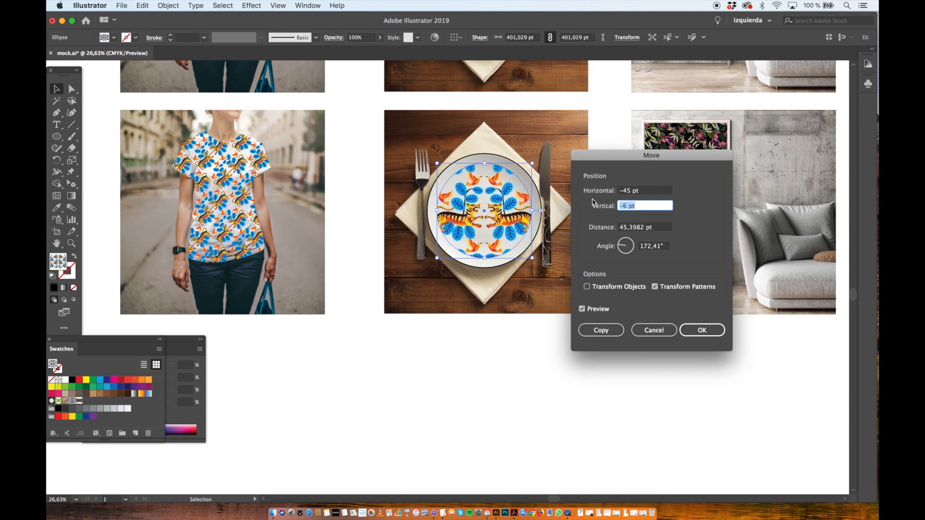
click(702, 329)
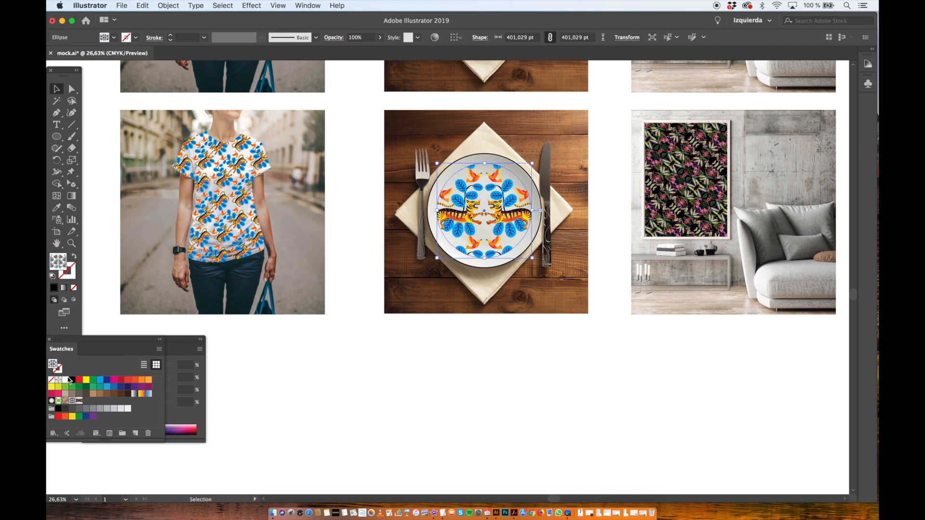
click(72, 379)
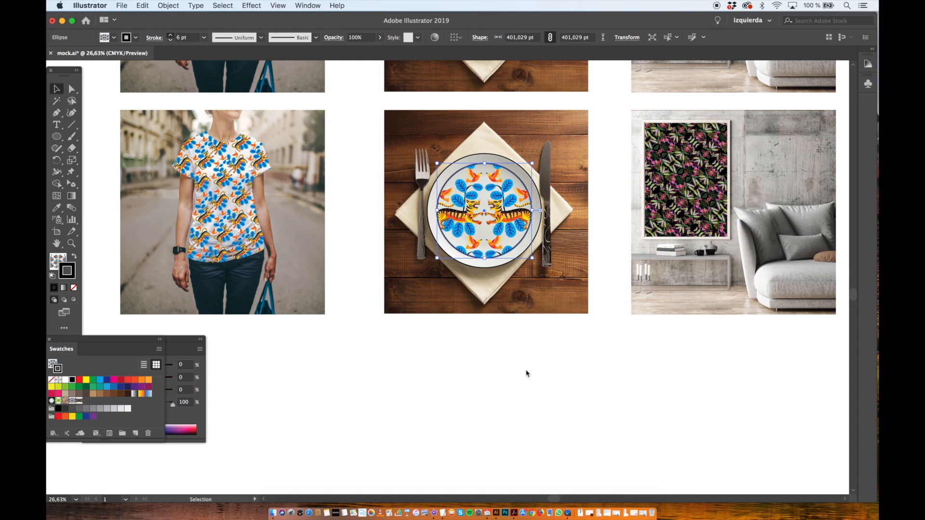
Step: Fill the copied framed poster's picture area with the tiger pattern via the Eyedropper
click(684, 177)
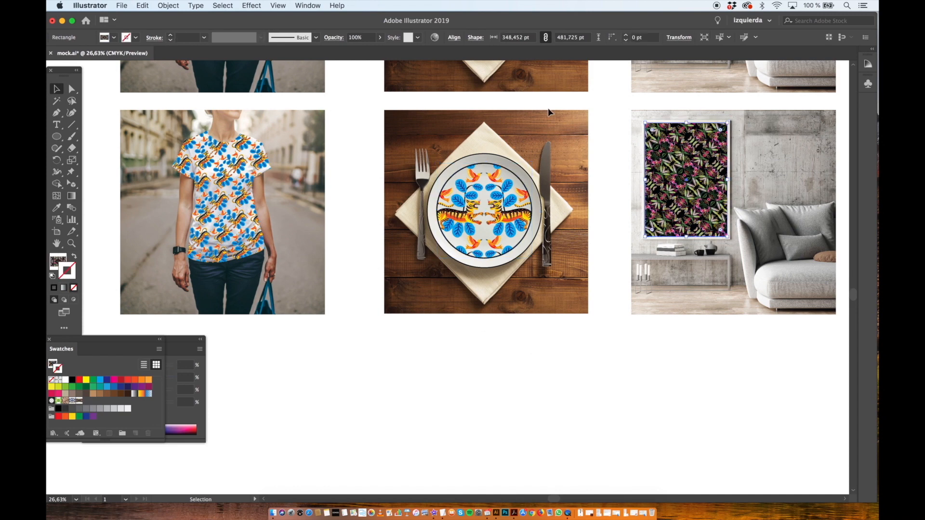
click(57, 208)
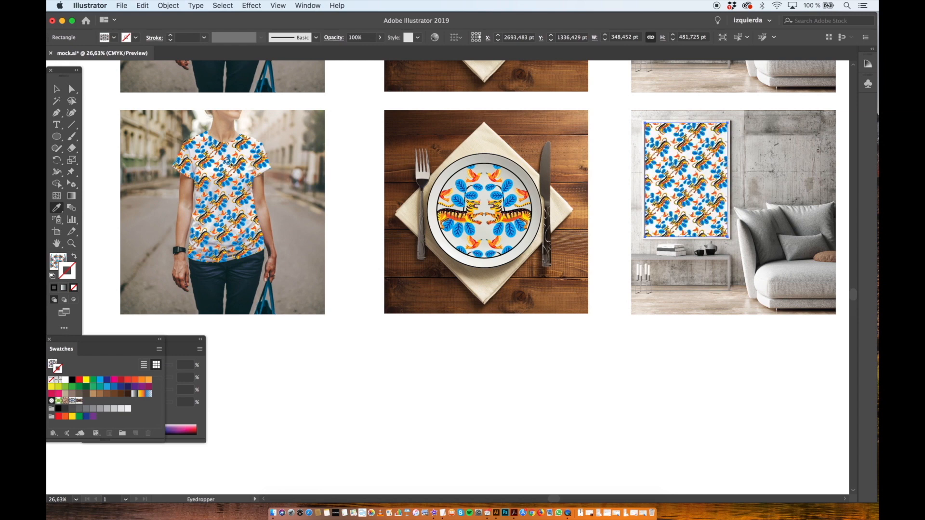
click(71, 89)
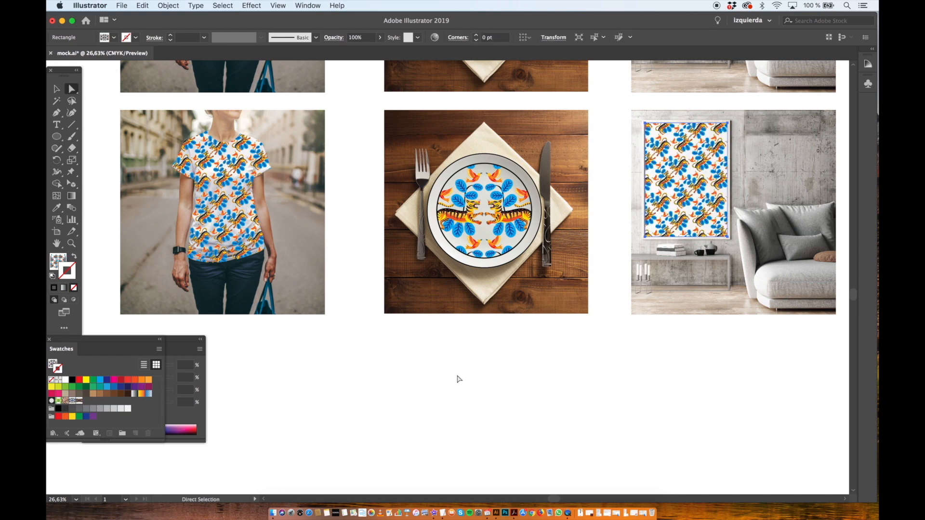